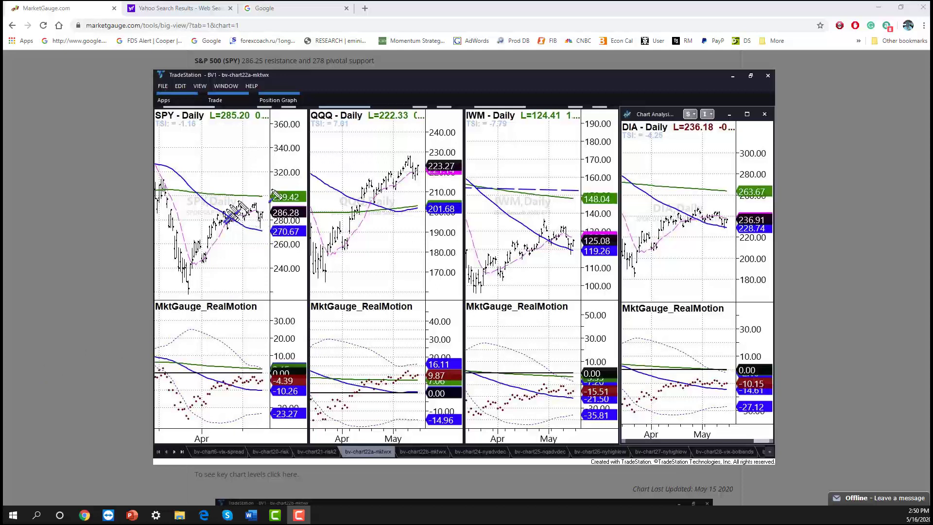
mouse_move(256, 333)
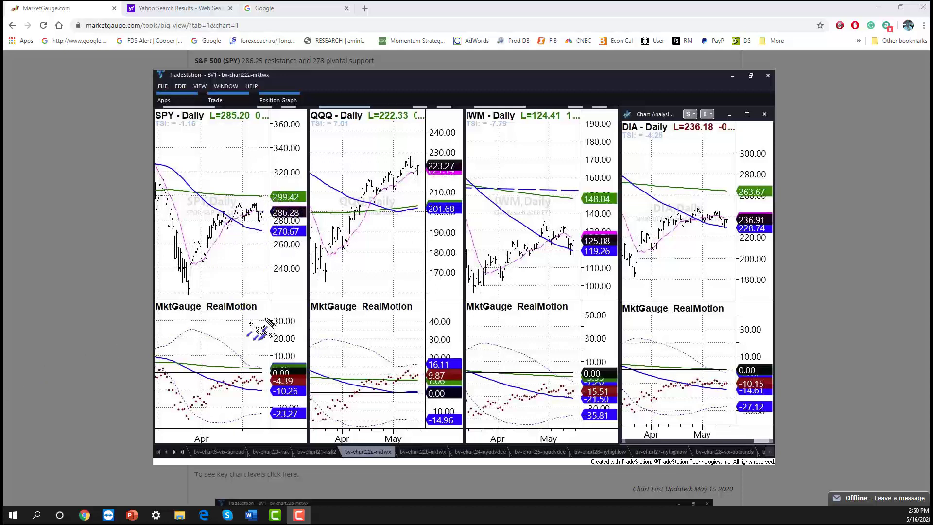
mouse_move(211, 224)
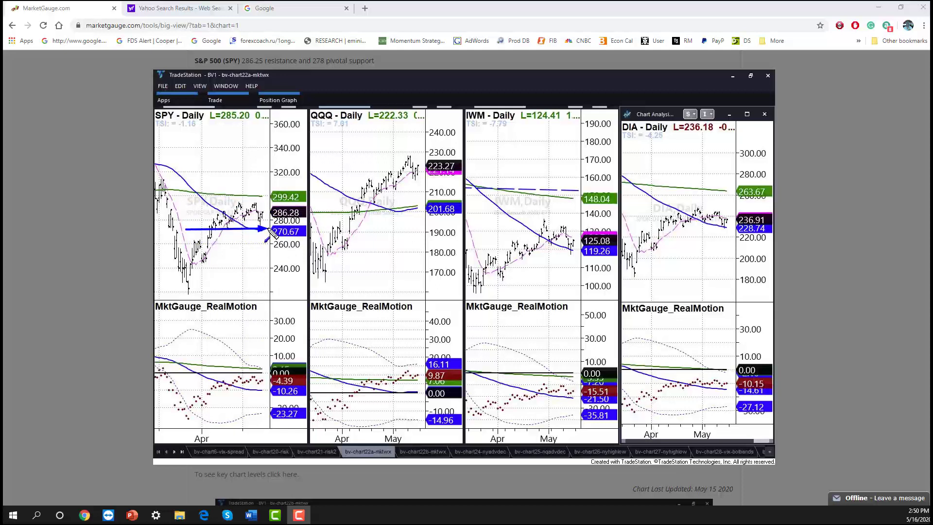
- Draw blue arrows at SPY's upper resistance, along the QQQ uptrend, and downward onto the SPY chart
drag(190, 210, 261, 209)
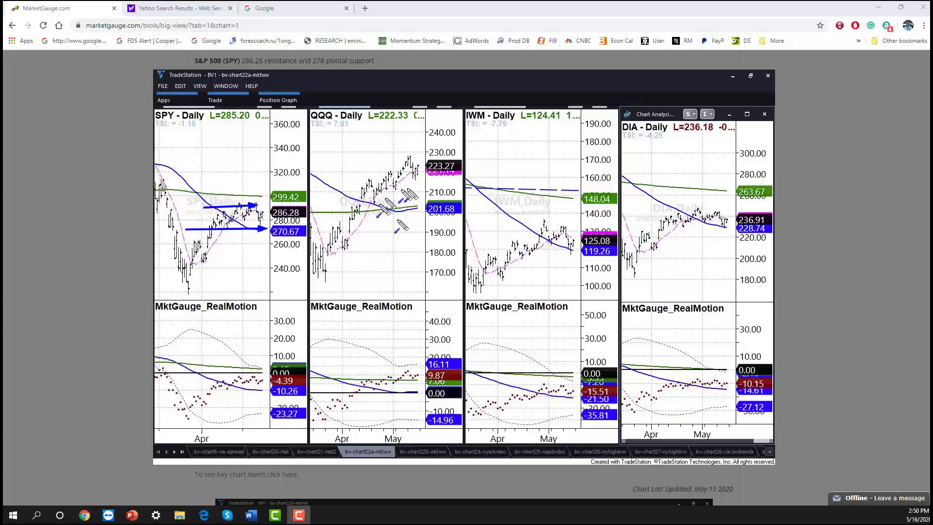
drag(320, 267, 365, 213)
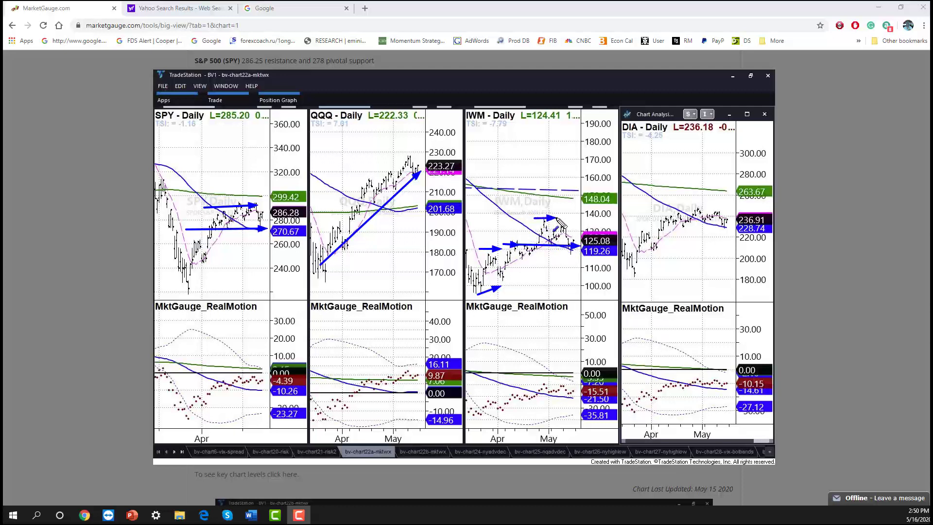
mouse_move(565, 259)
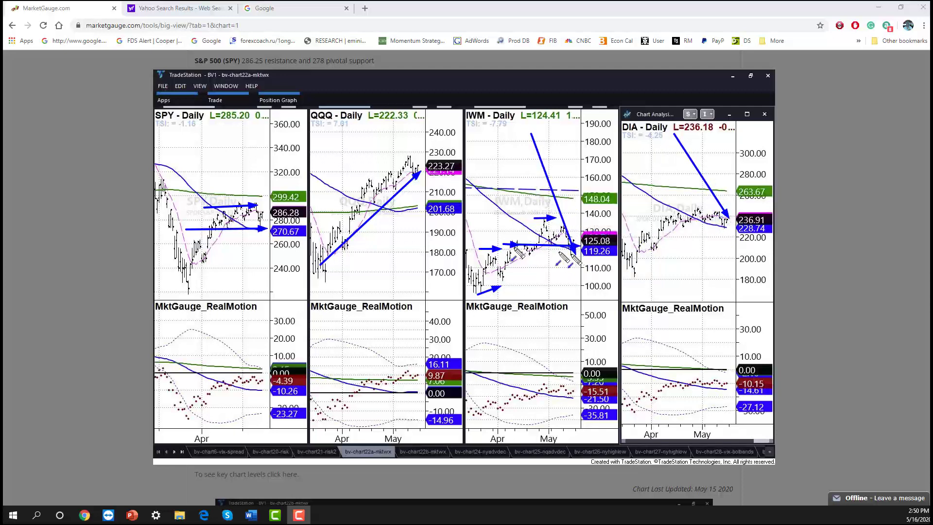
drag(226, 160, 250, 244)
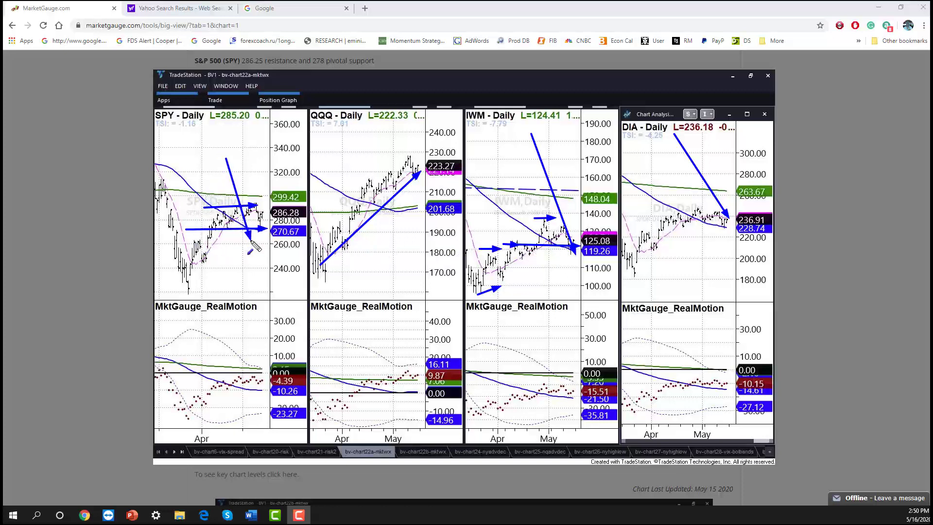
mouse_move(274, 219)
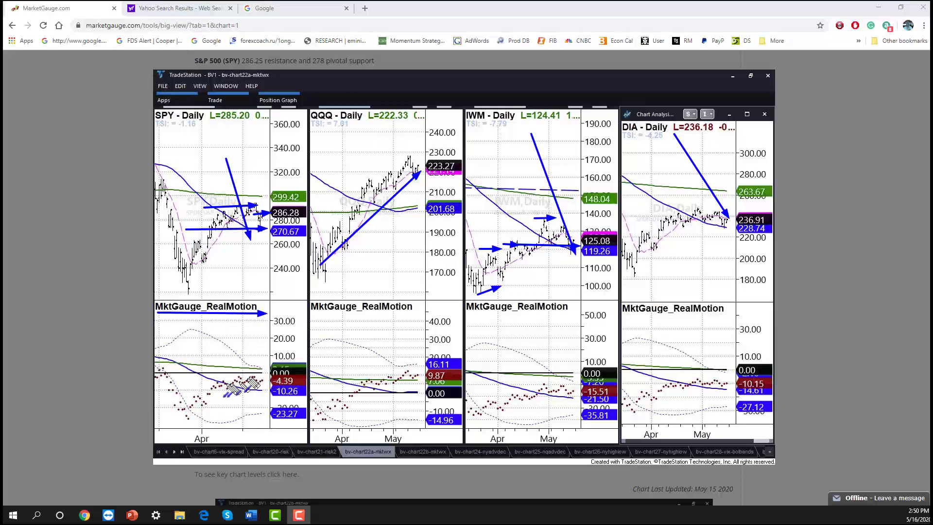
mouse_move(250, 417)
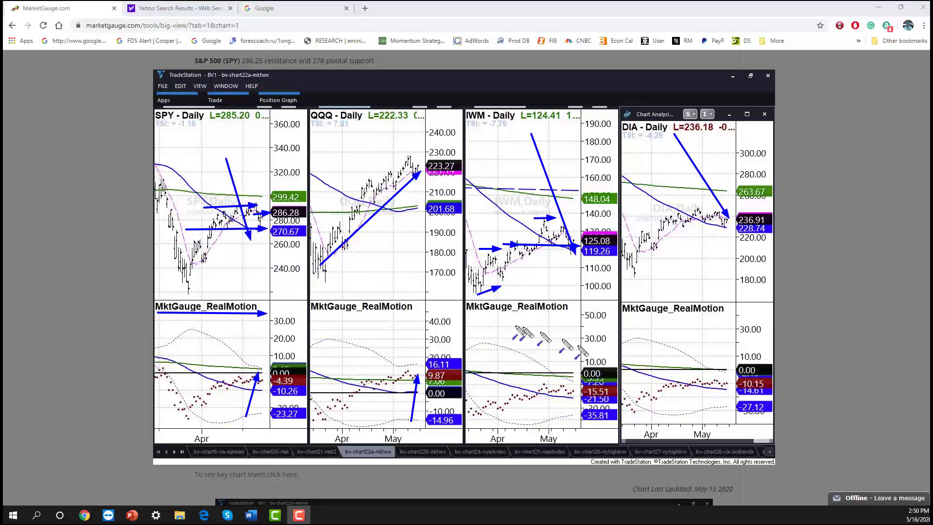
mouse_move(505, 331)
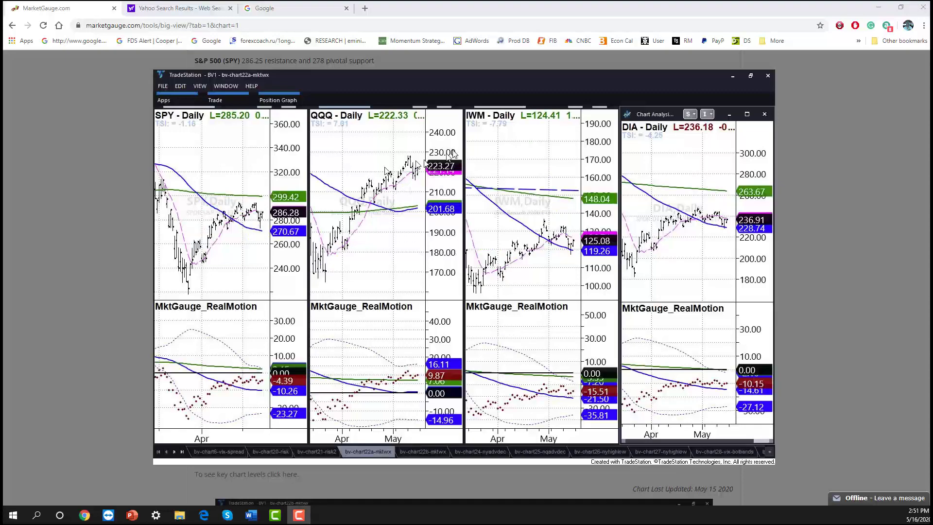
- Mark SPY's daily resistance level with an arrow, then scroll down to the weekly charts
scroll(down, 3)
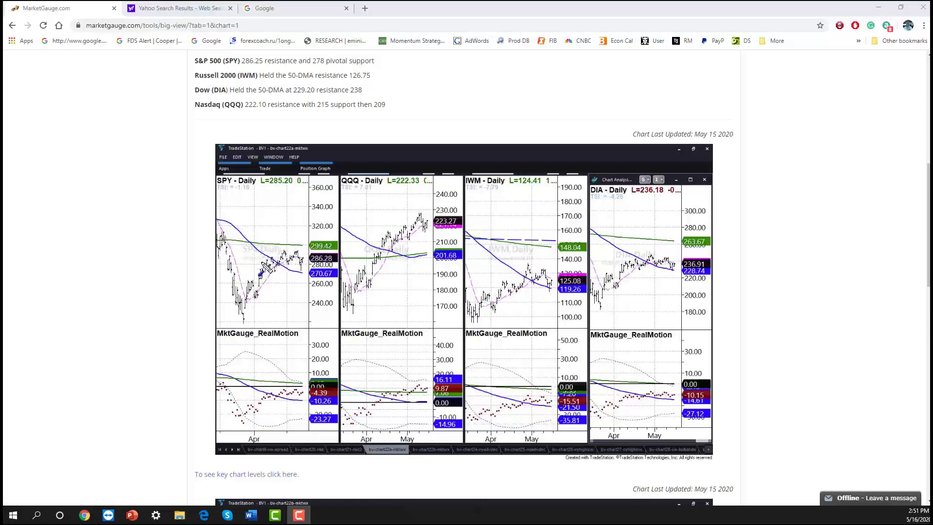
drag(261, 268, 306, 241)
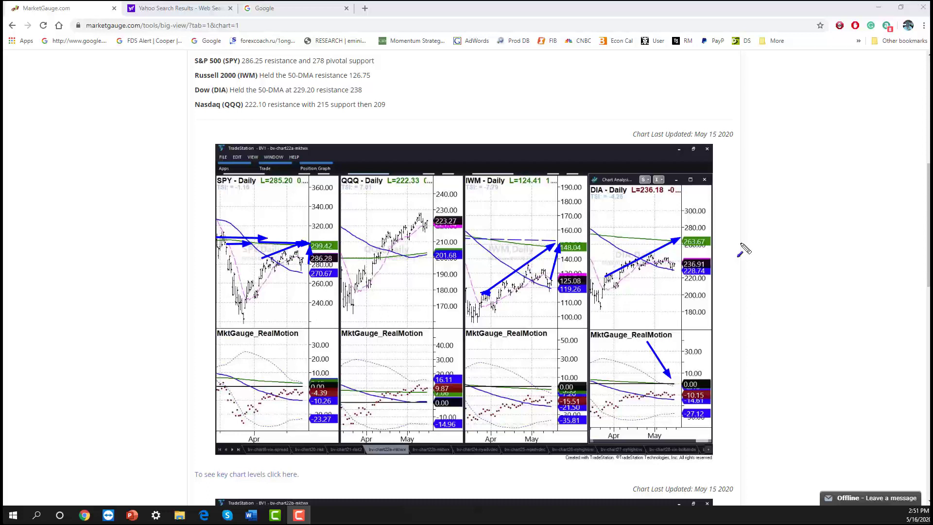
scroll(down, 3)
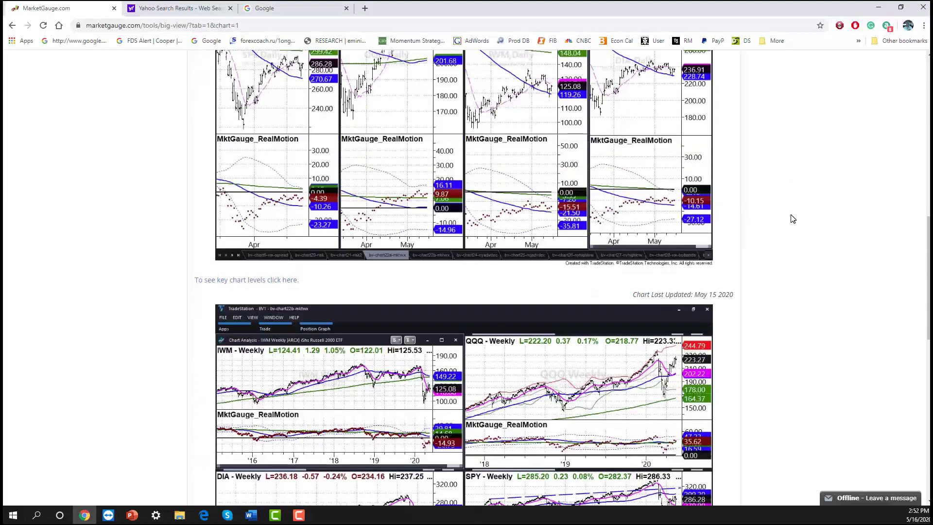
- Scroll down to bring the weekly IWM, QQQ, DIA and SPY charts into view
scroll(down, 3)
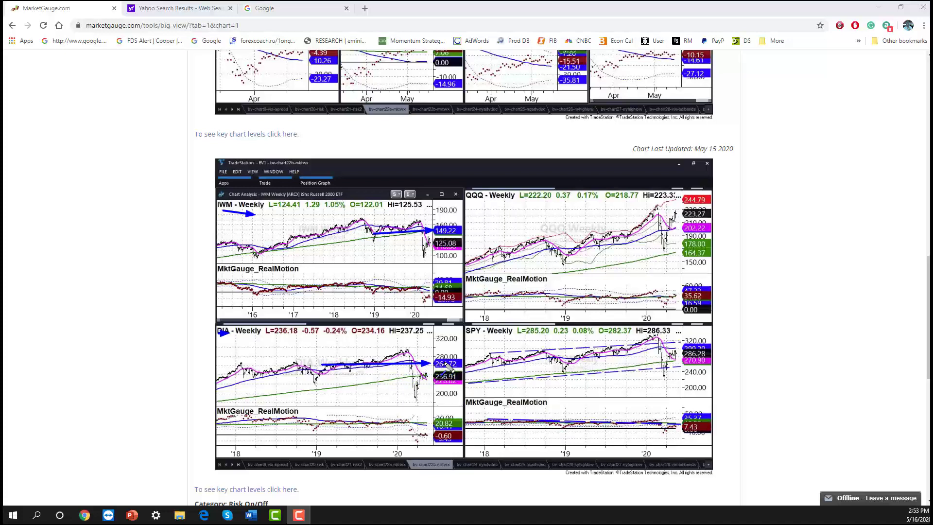
mouse_move(726, 353)
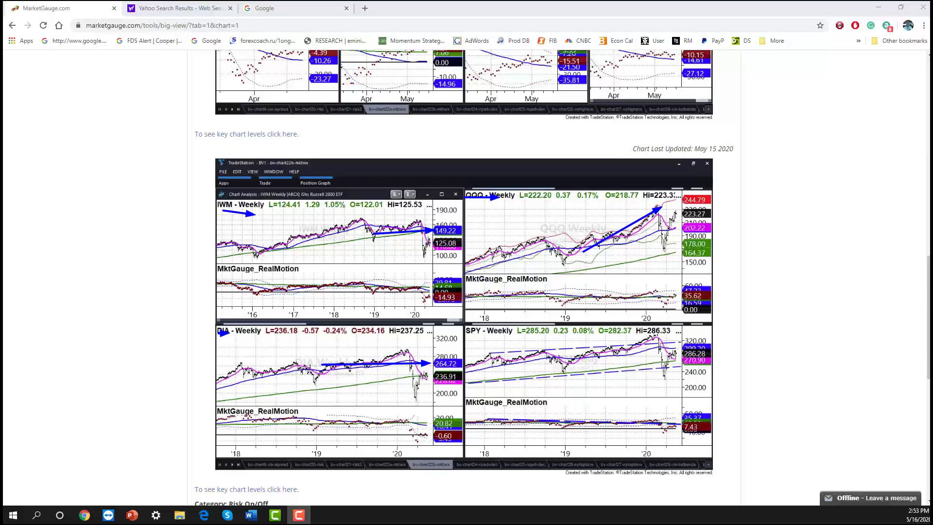
- Switch to the Volume Analysis page of index closes and accumulation/distribution days
click(474, 142)
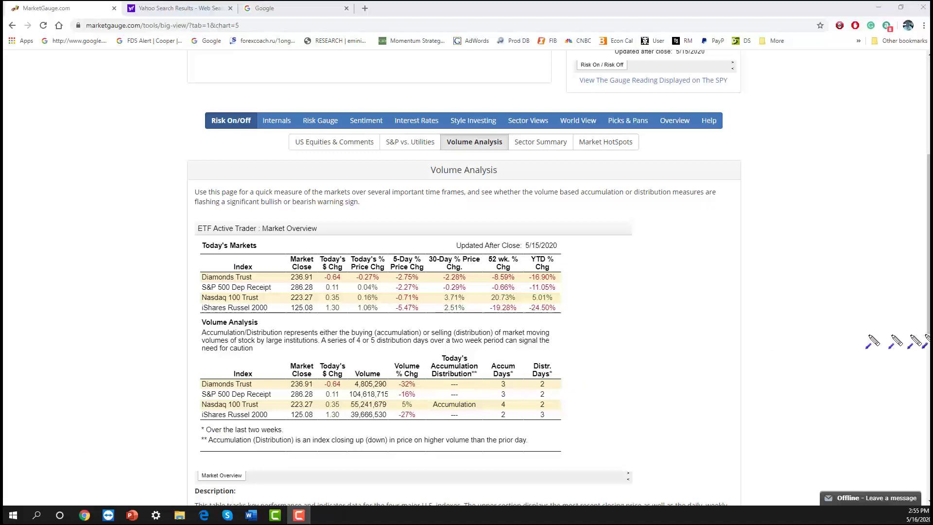
mouse_move(770, 375)
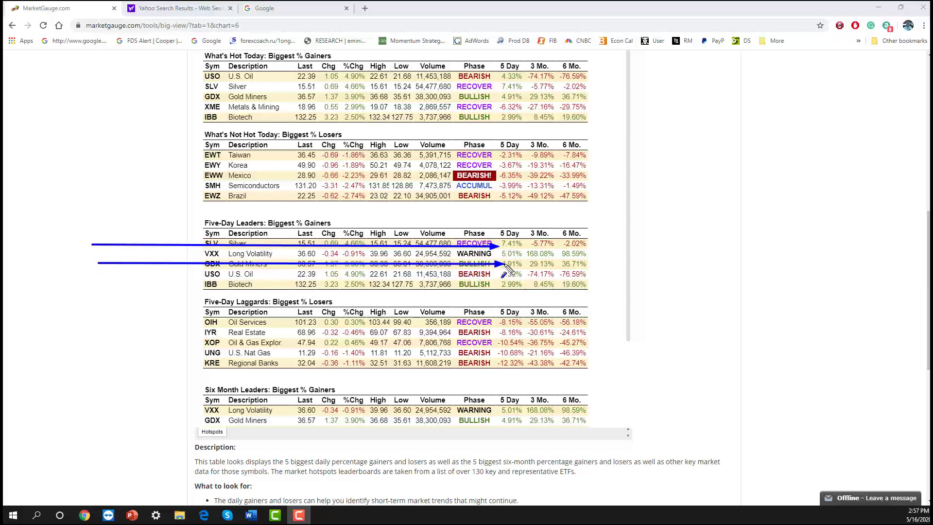
- Draw an arrow across a top row of the Five-Day Leaders on Market HotSpots
drag(107, 269, 471, 274)
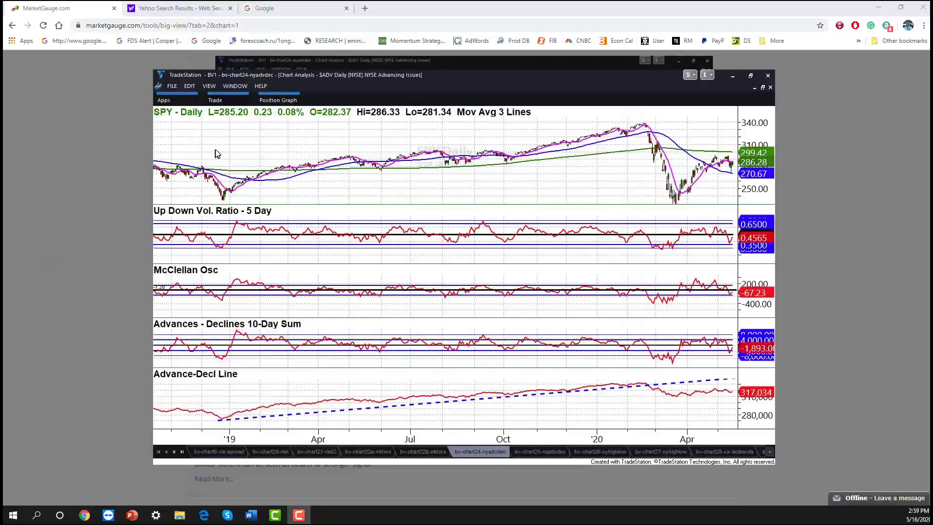
mouse_move(213, 153)
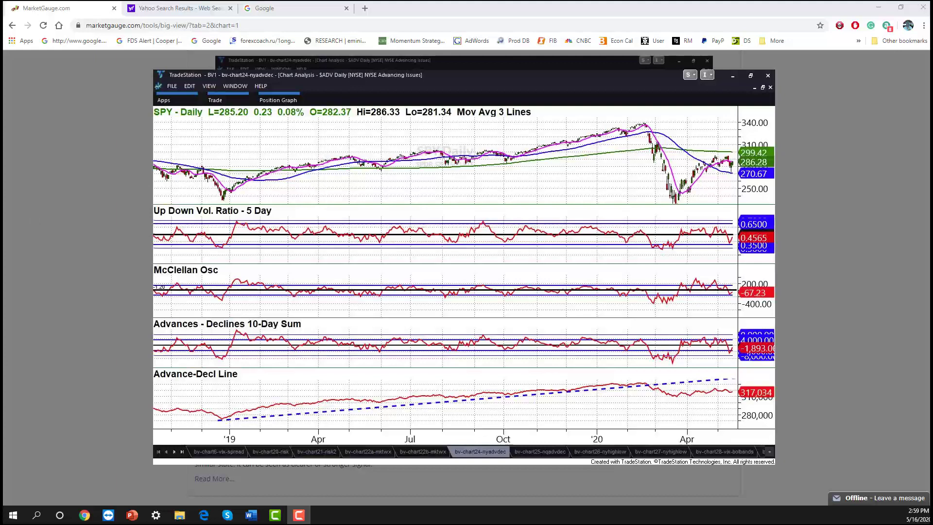
mouse_move(291, 295)
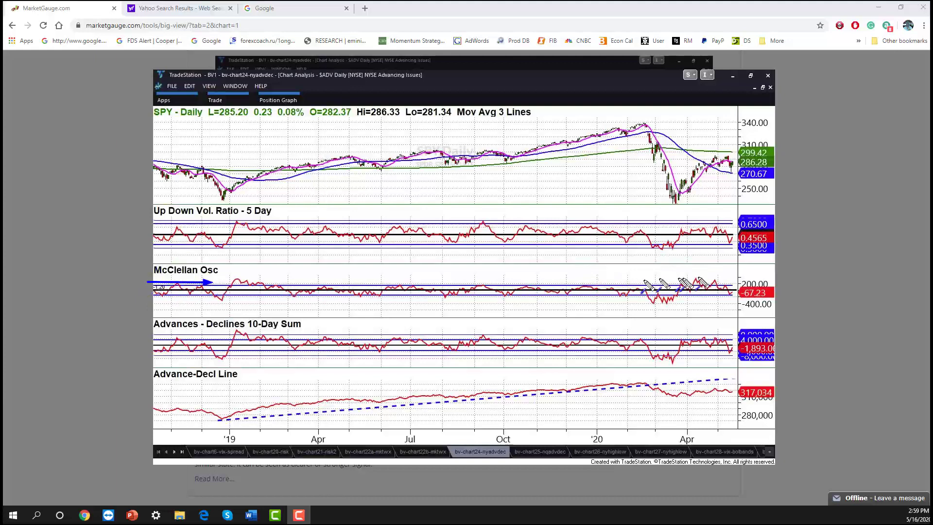
- Draw a blue arrow at the latest McClellan oscillator downturn on the NYSE internals chart
drag(708, 269, 721, 292)
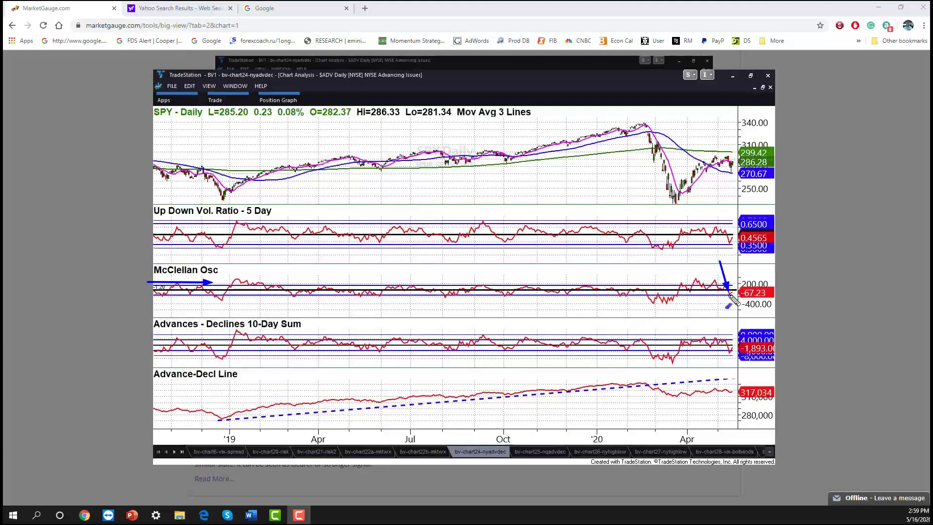
mouse_move(701, 137)
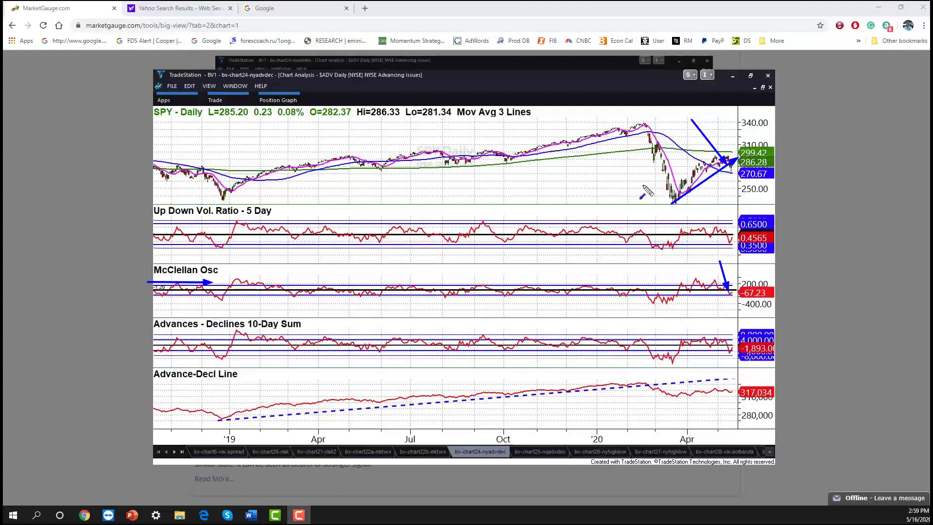
mouse_move(741, 366)
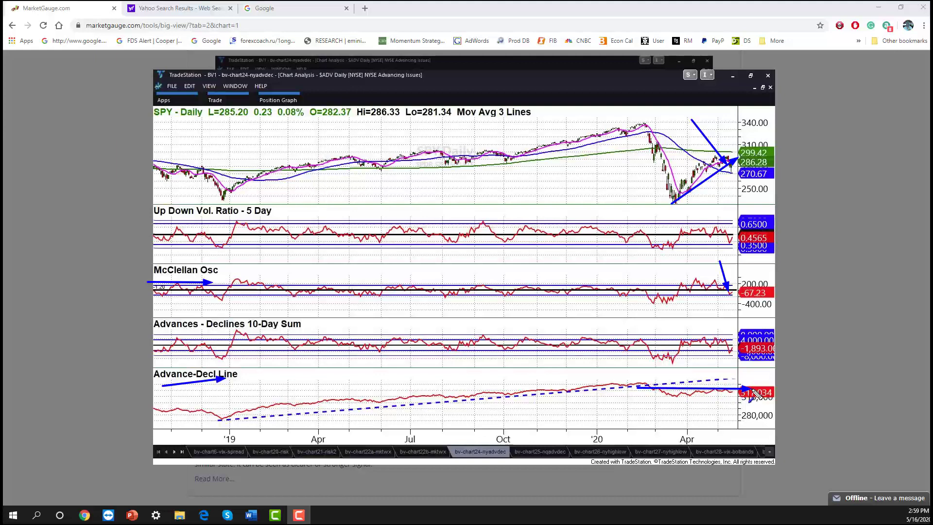
mouse_move(166, 217)
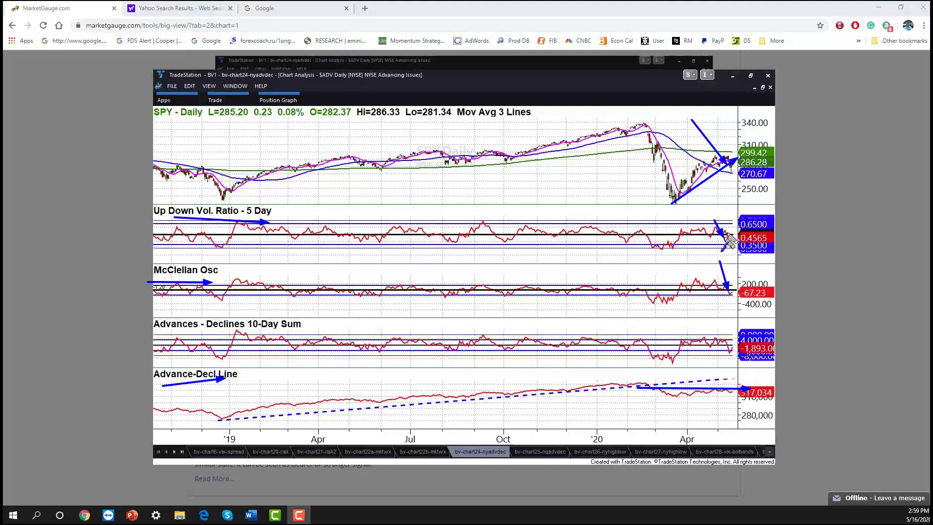
mouse_move(729, 238)
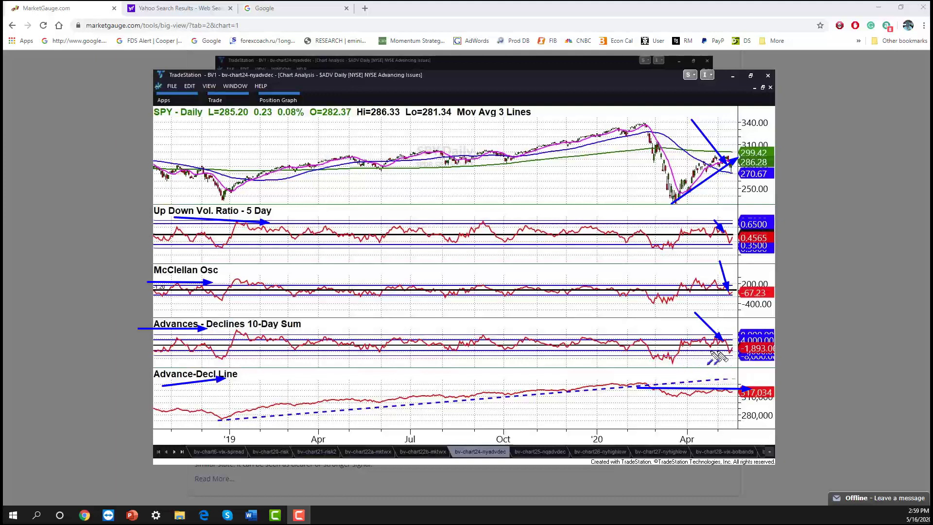
mouse_move(734, 362)
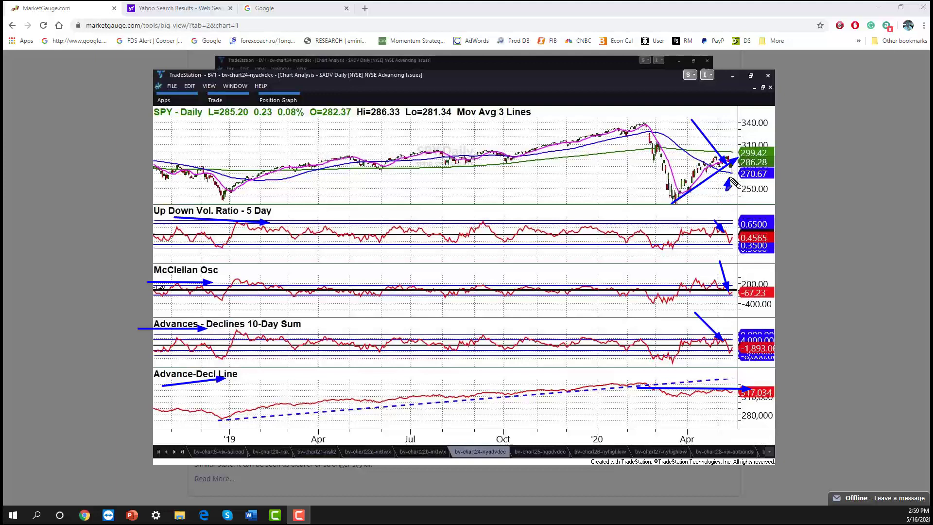
mouse_move(732, 181)
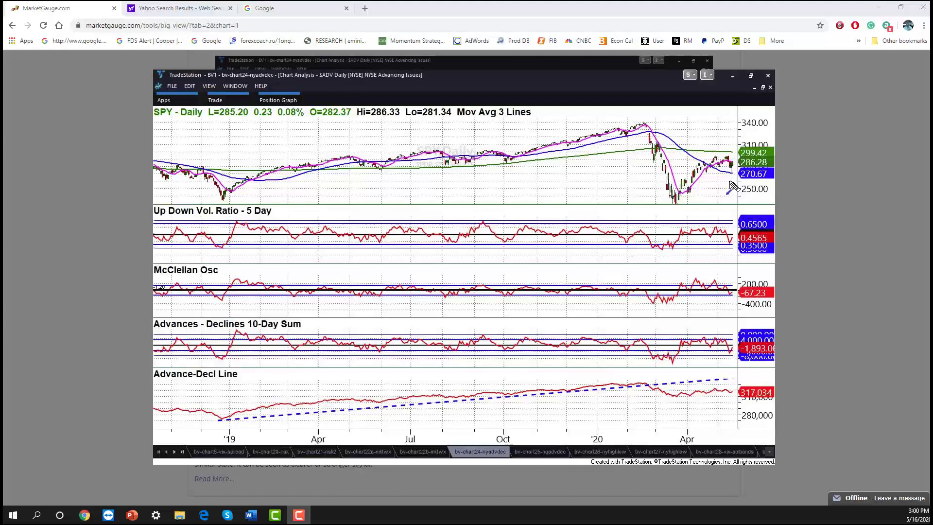
mouse_move(720, 198)
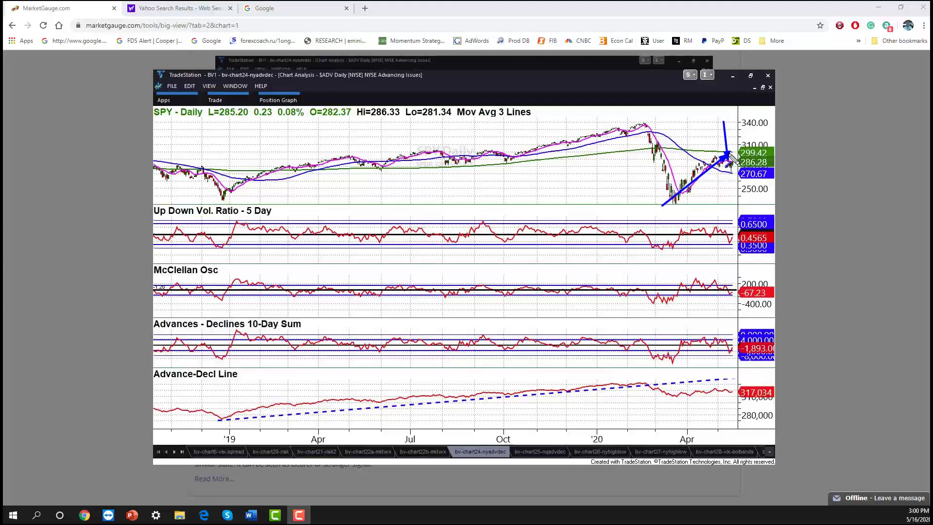
mouse_move(714, 238)
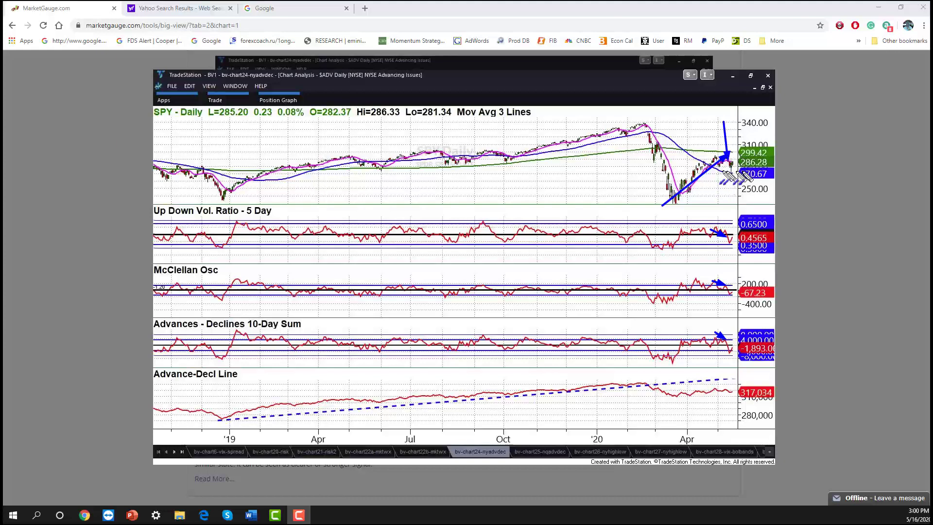
mouse_move(714, 205)
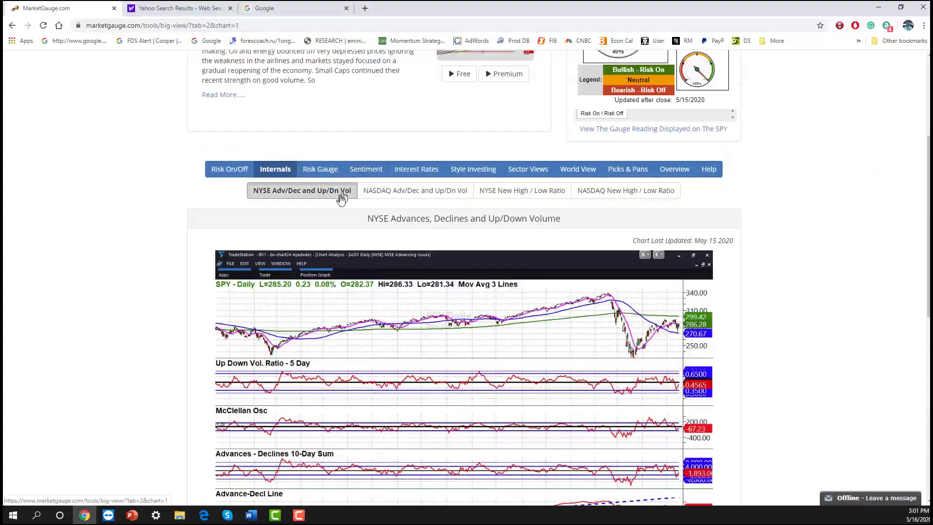
- Switch Big View to the Risk Gauge page
click(320, 169)
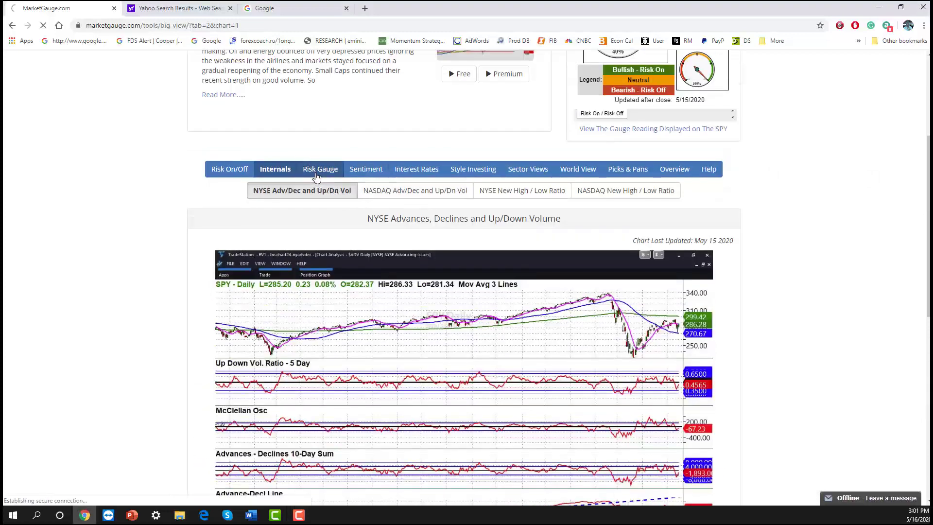
click(318, 168)
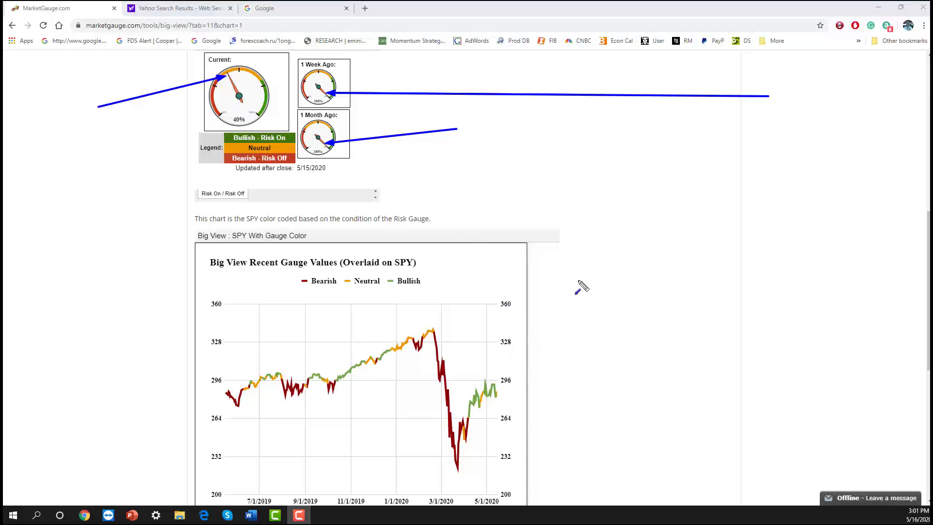
mouse_move(761, 384)
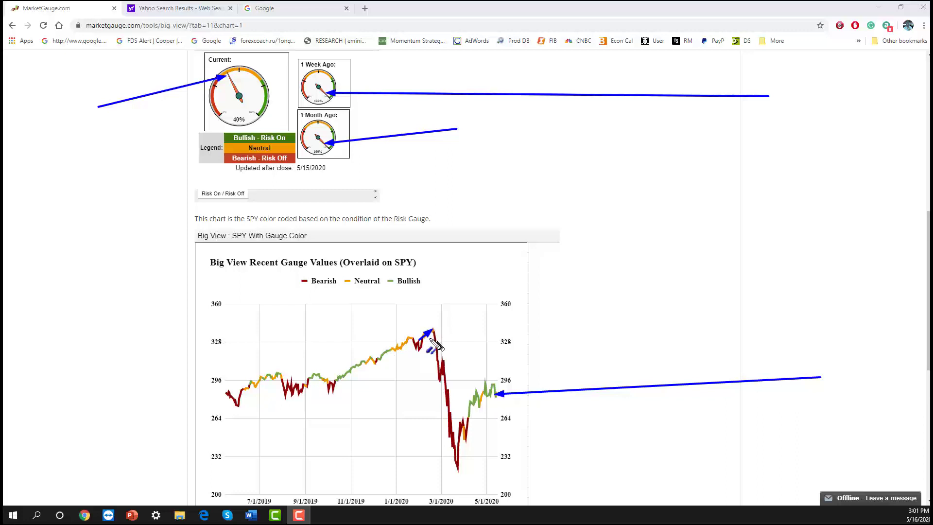
- Draw a blue arrow at the SPY gauge-colour chart's early-2020 peak before the crash
drag(429, 333, 465, 467)
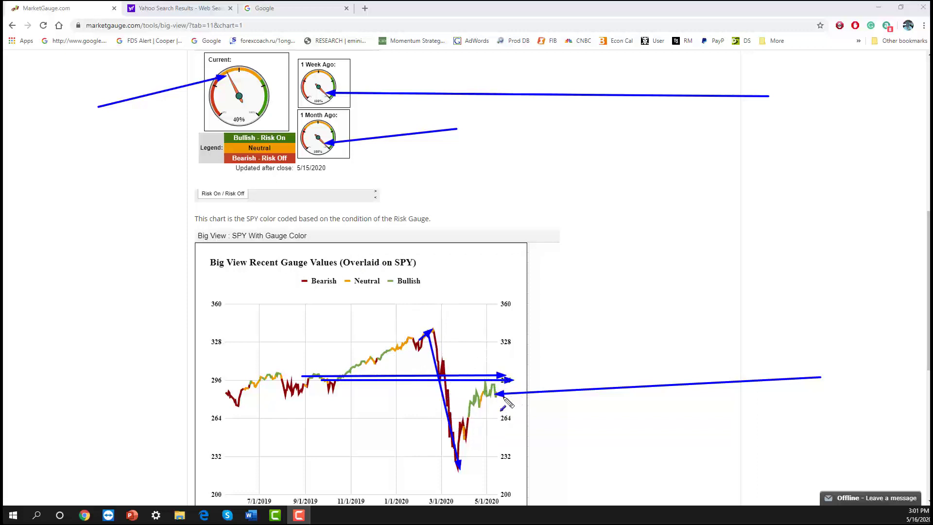
mouse_move(568, 302)
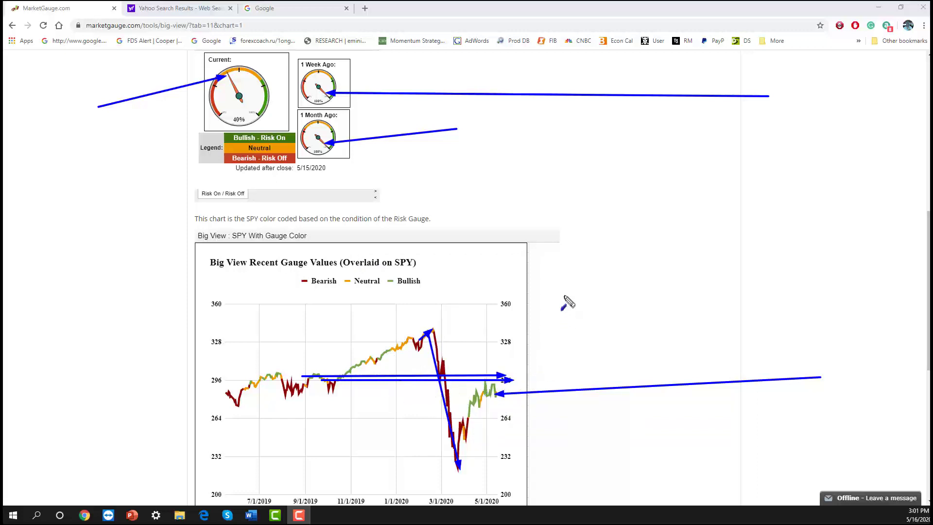
mouse_move(563, 271)
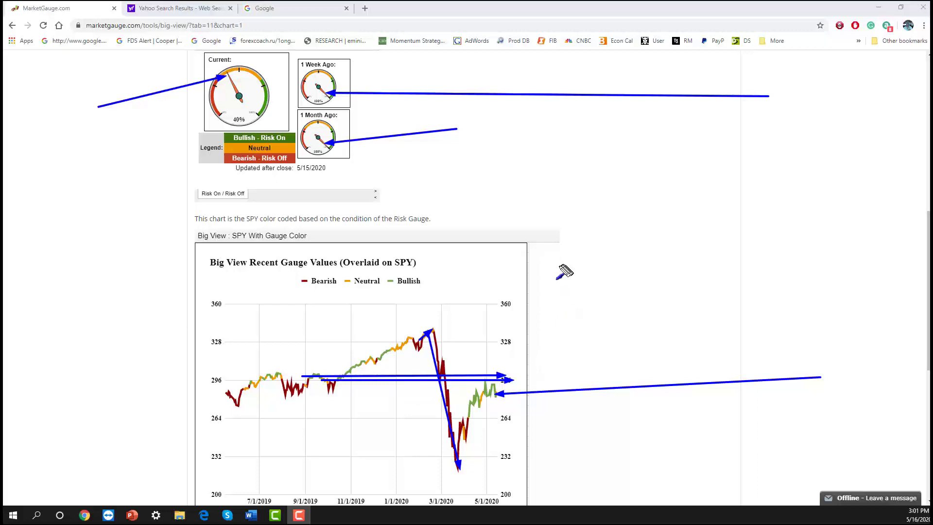
mouse_move(563, 274)
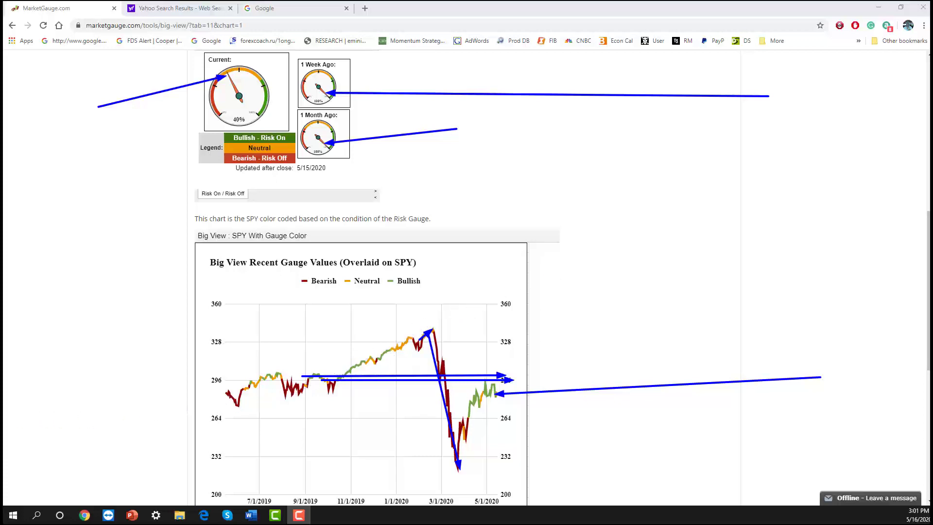
- Show the Sentiment VIX Trends and Extremes chart and mark the VXX spike with an arrow
click(363, 71)
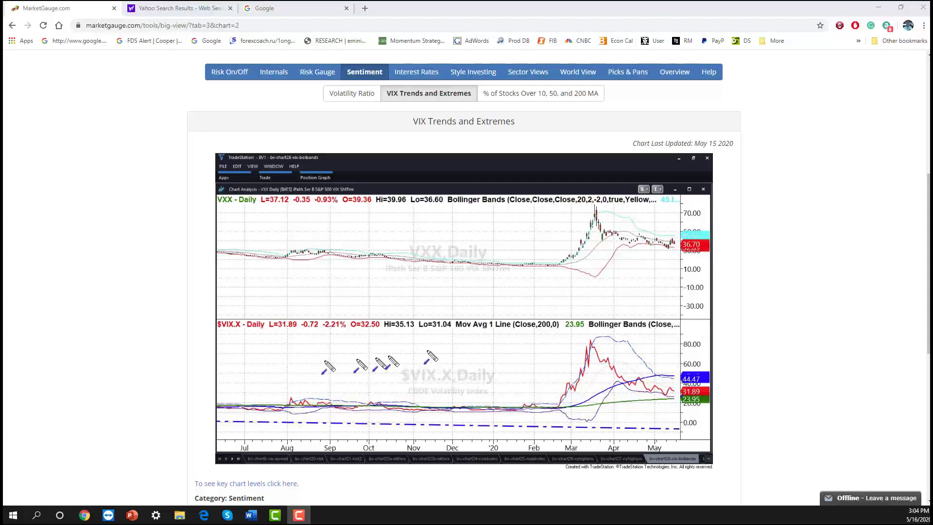
drag(517, 279, 614, 205)
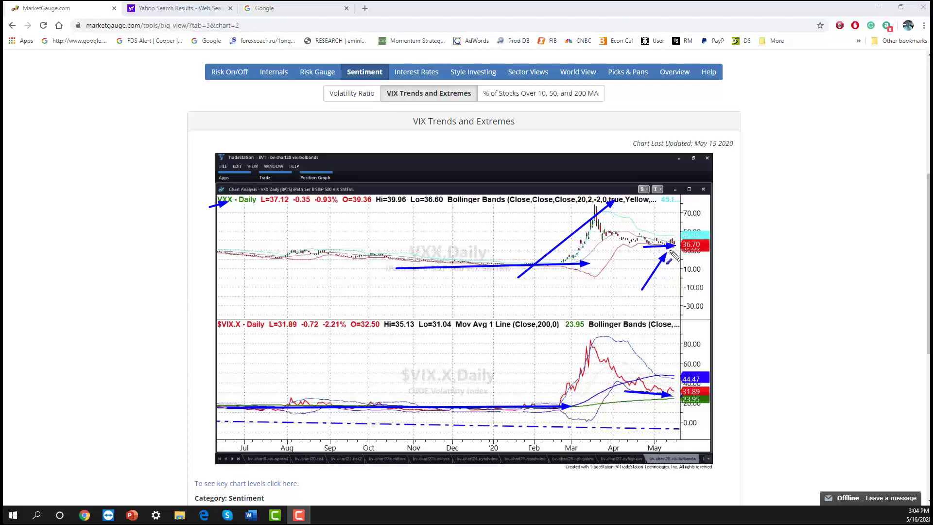
mouse_move(672, 217)
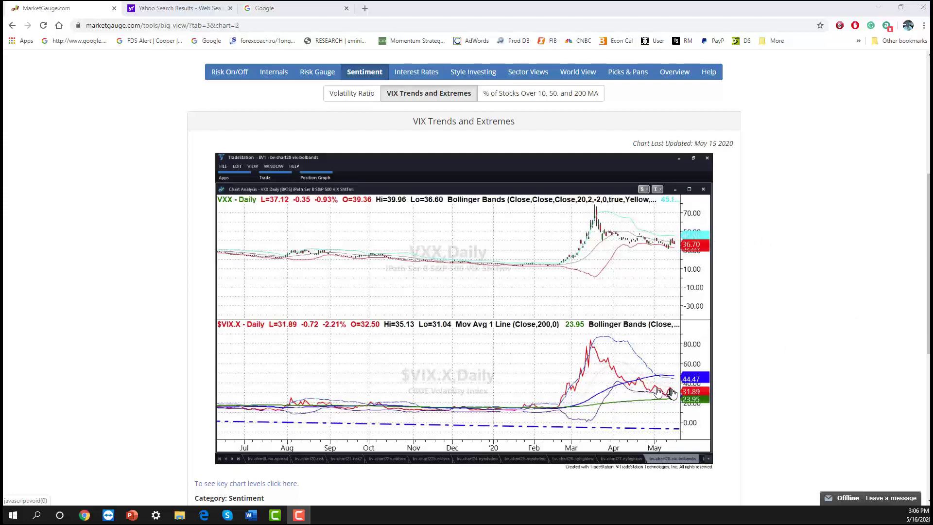
mouse_move(669, 401)
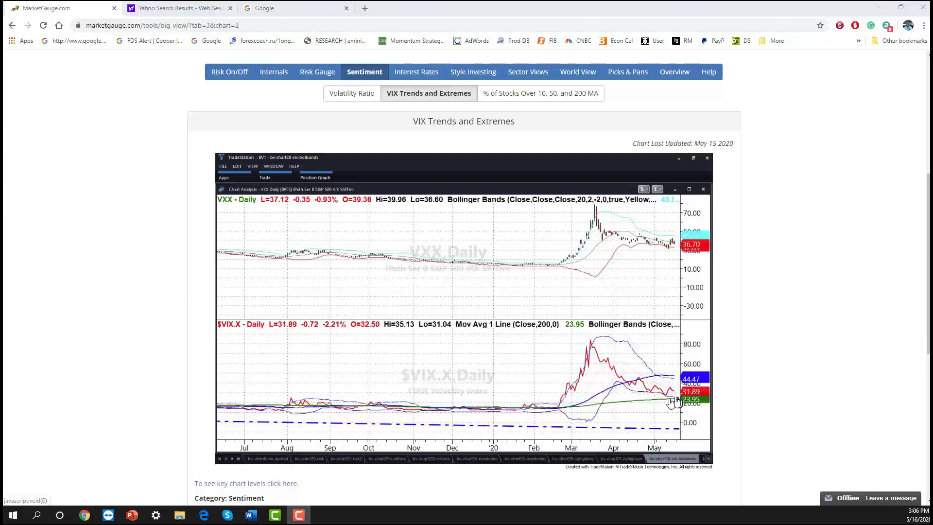
mouse_move(566, 414)
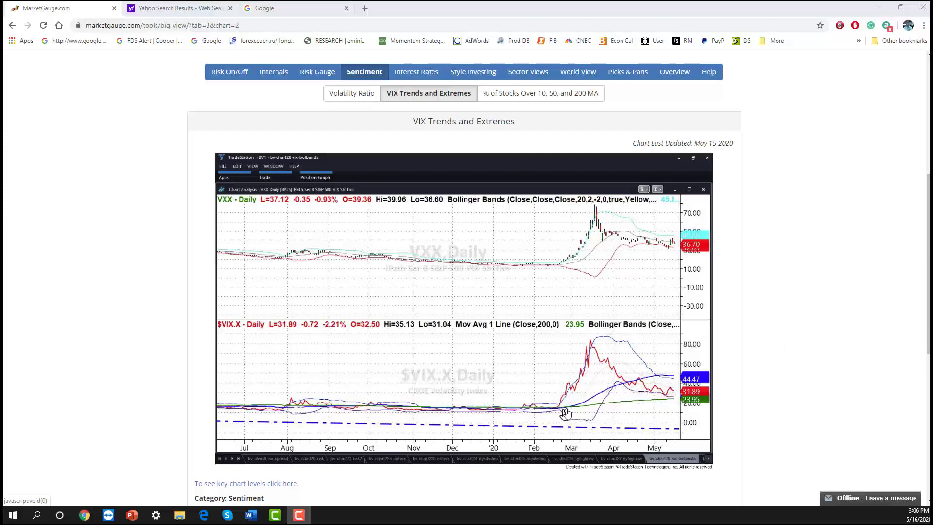
mouse_move(661, 241)
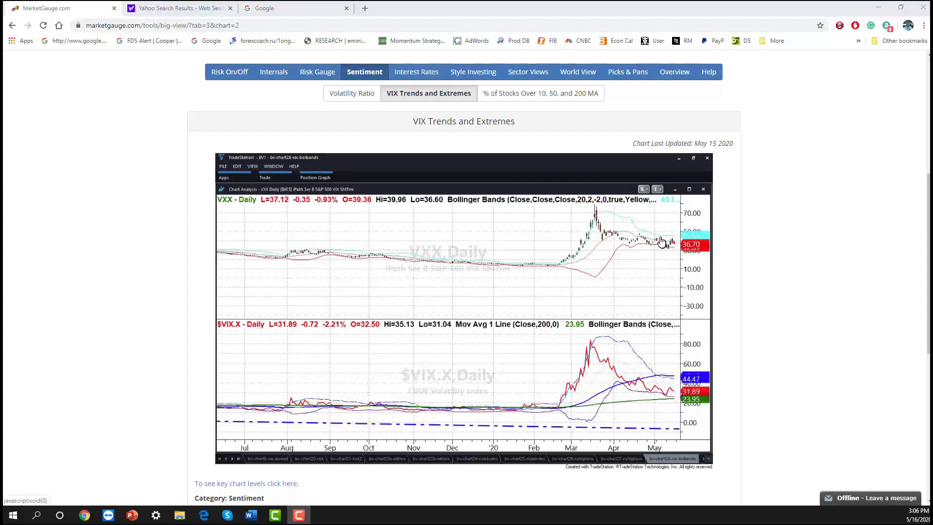
mouse_move(481, 349)
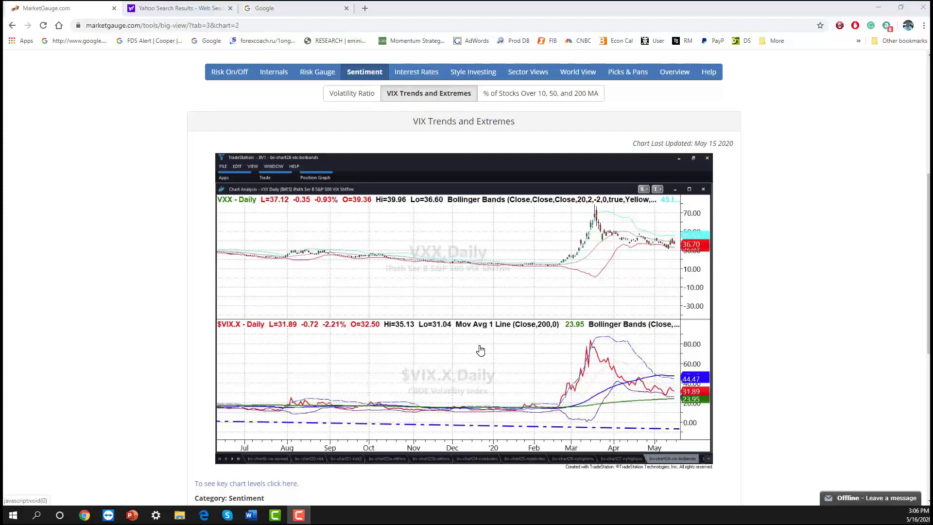
mouse_move(142, 326)
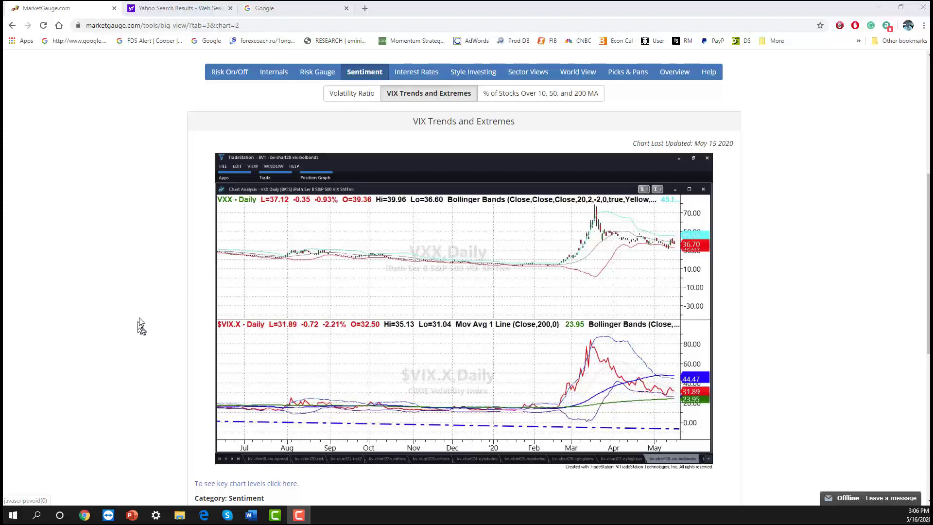
mouse_move(205, 282)
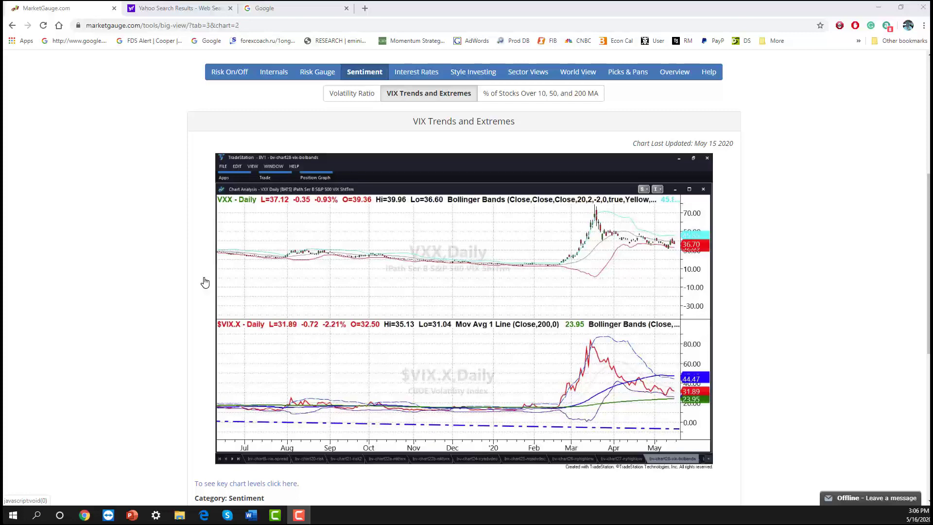
click(472, 71)
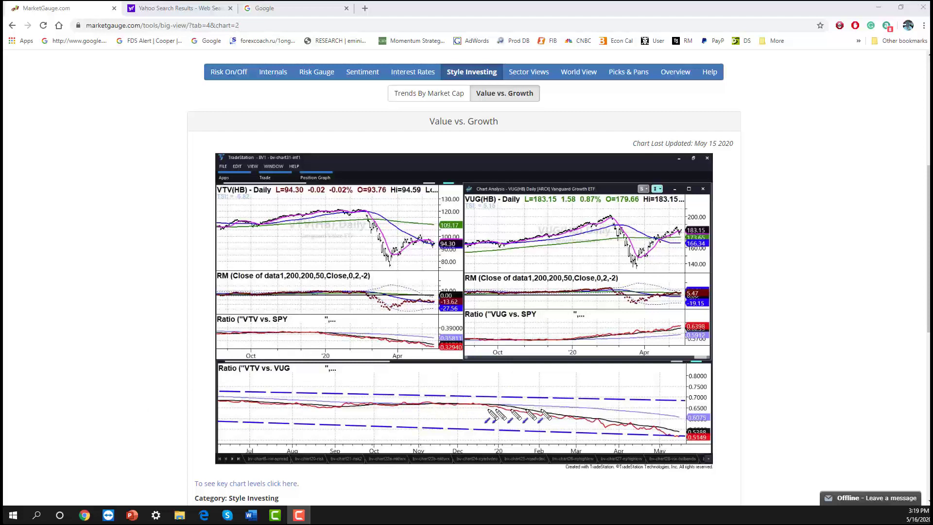
- Draw a blue arrow along the falling VTV vs. VUG ratio line
drag(458, 404, 666, 440)
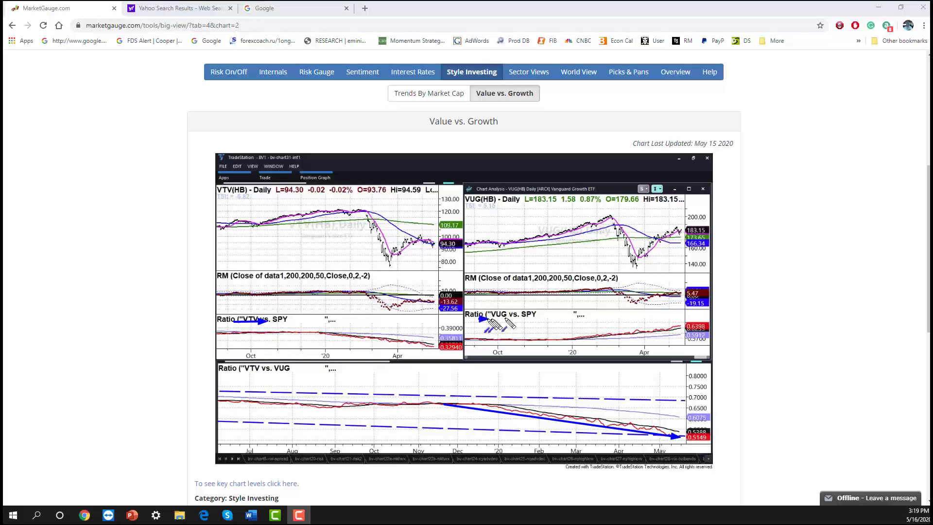
mouse_move(518, 337)
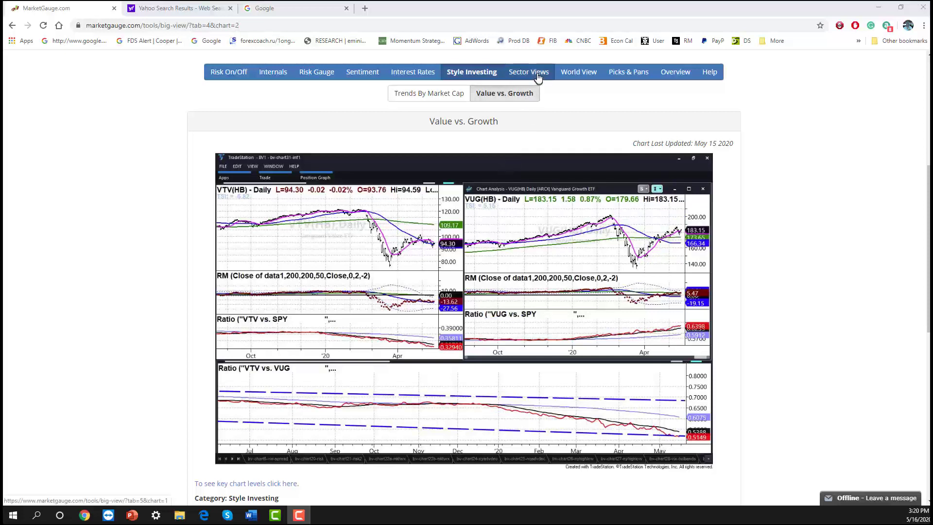
- Bring up the daily SMH, IBB and KRE Modern Family charts in Sector Views
click(527, 71)
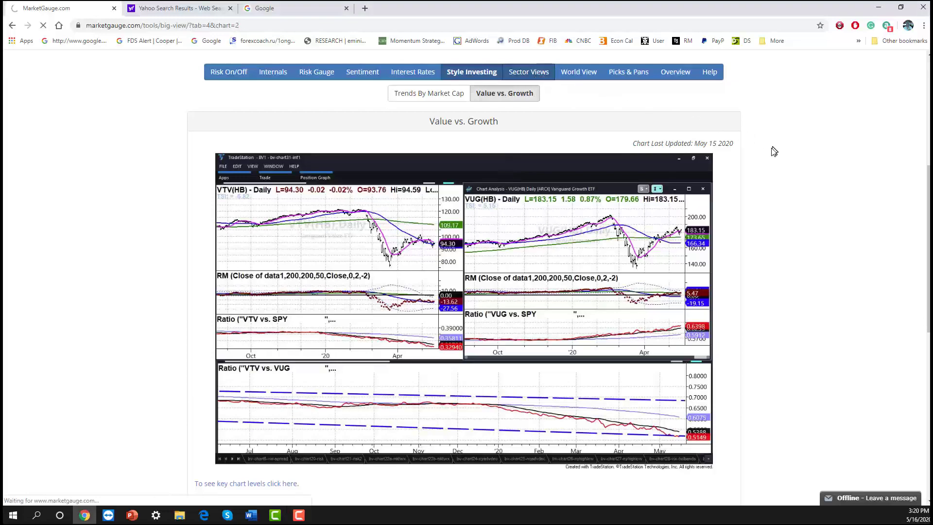
click(527, 71)
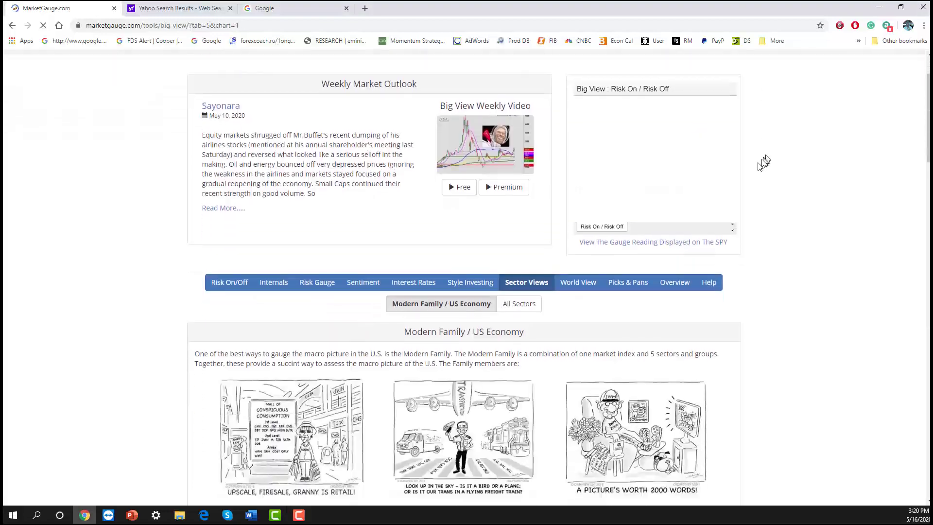
scroll(down, 3)
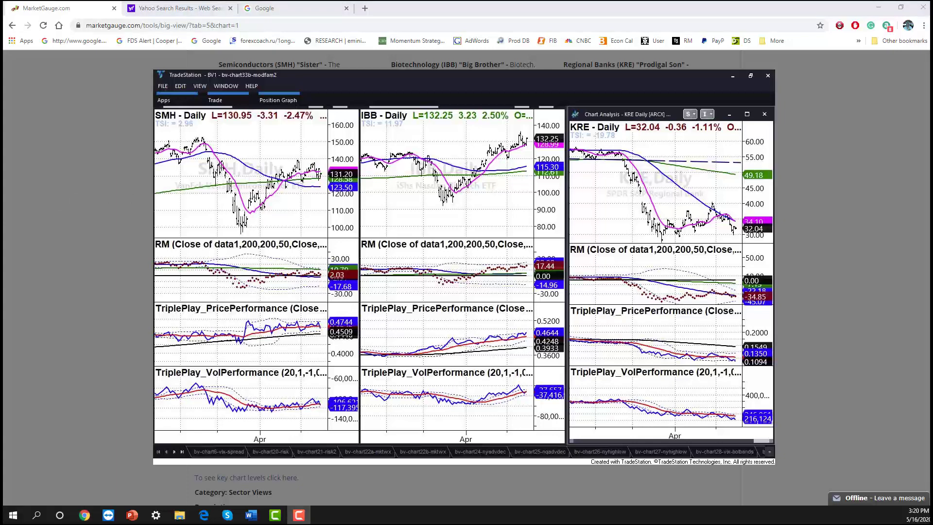
mouse_move(524, 166)
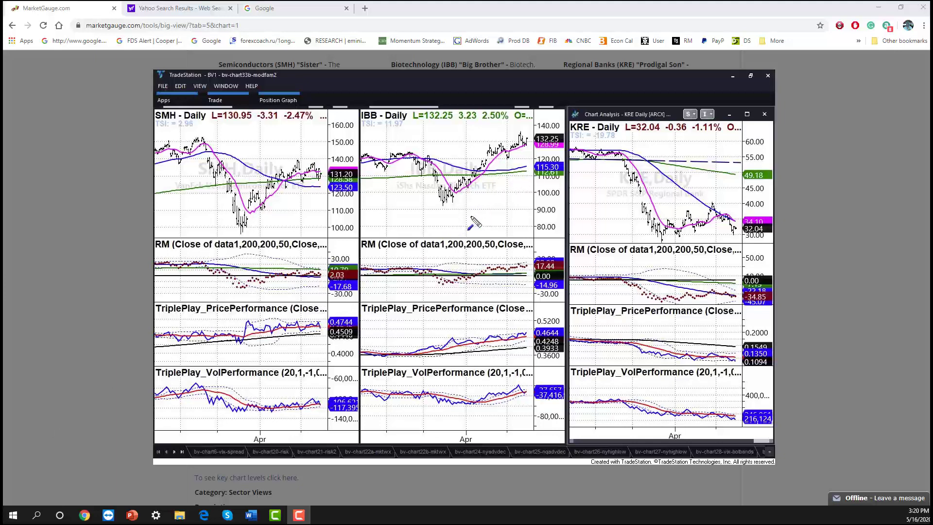
mouse_move(367, 132)
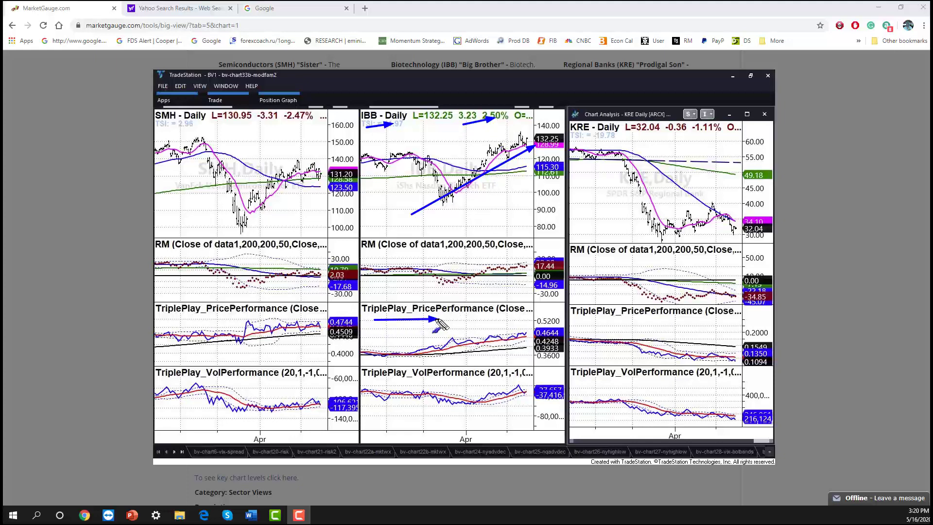
- Draw another blue trend arrow on the SMH/IBB/KRE sector chart panes
drag(428, 356, 524, 332)
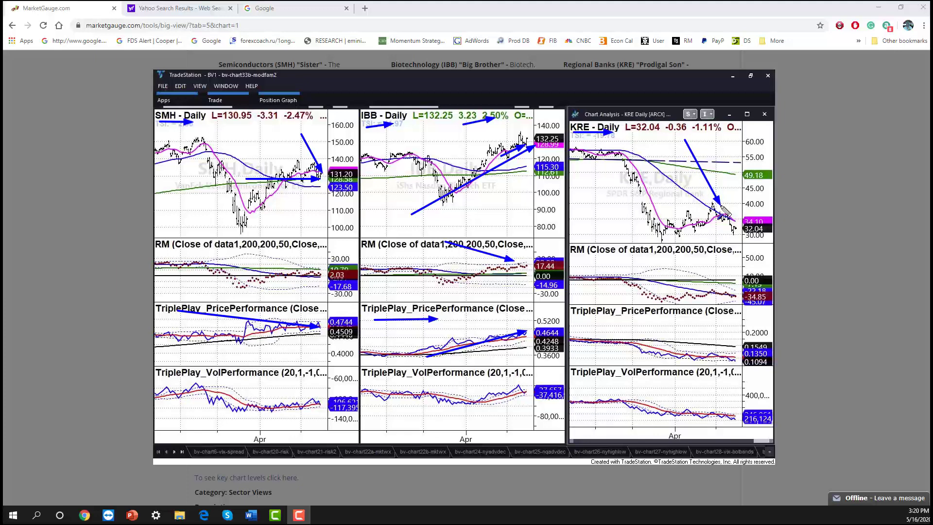
mouse_move(717, 182)
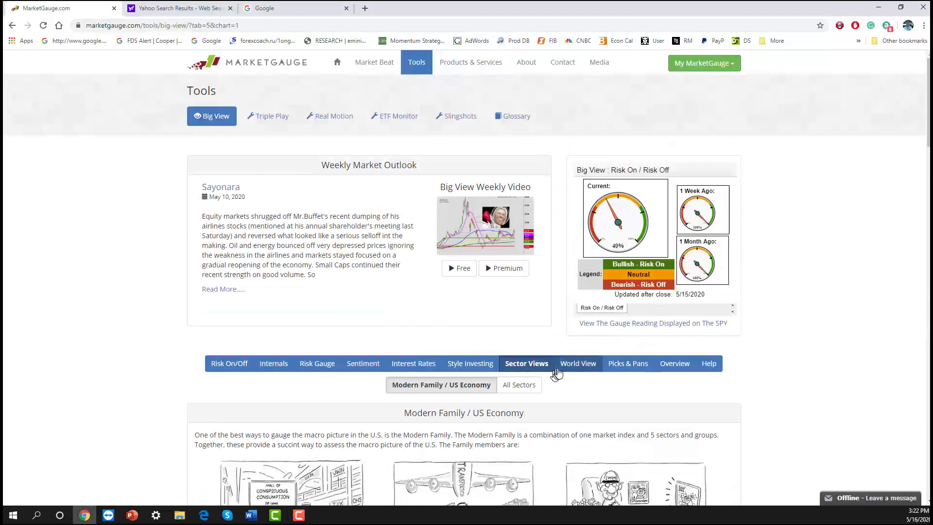
- Show the World View Inflation: Gold & Oil charts comparing GLD and USO daily prices
click(577, 362)
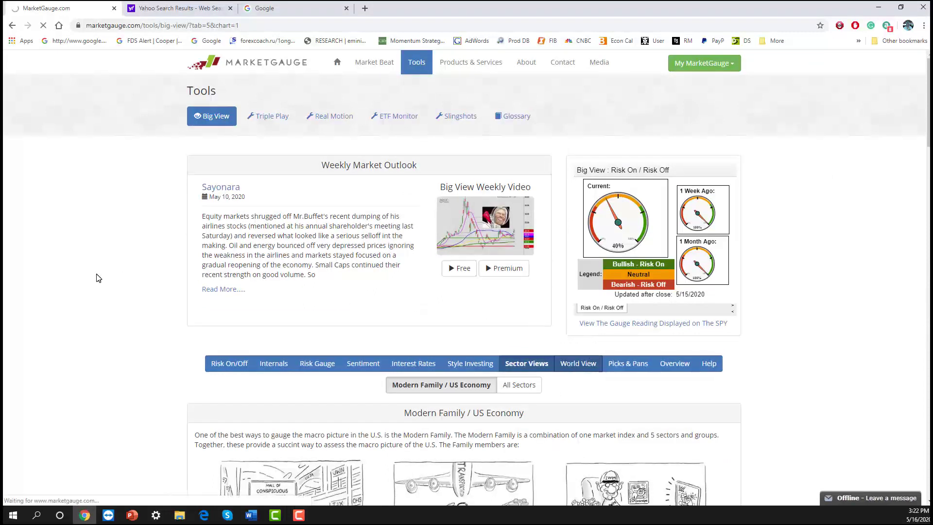
click(577, 362)
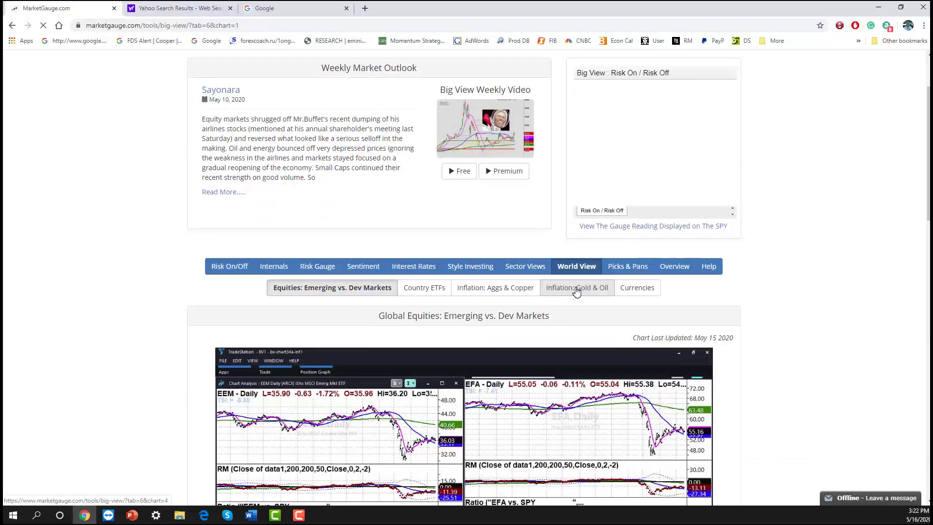
click(576, 287)
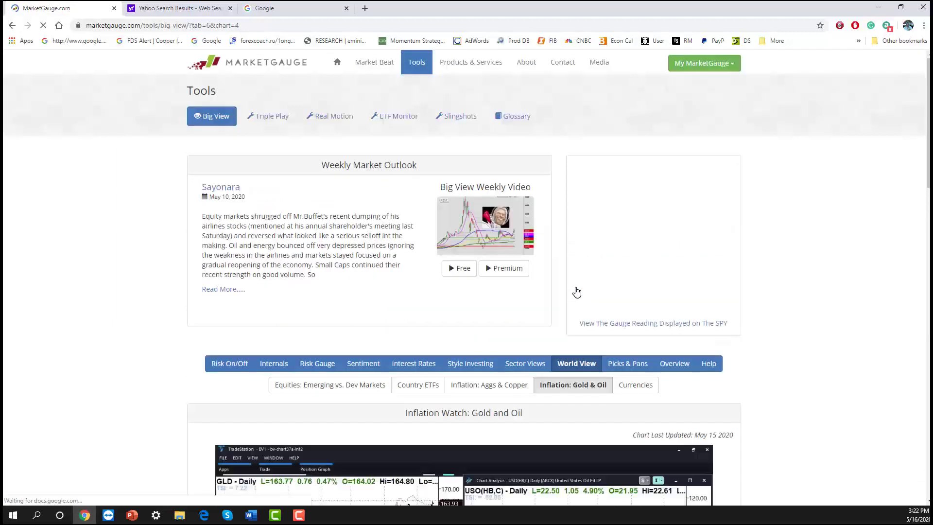
scroll(down, 3)
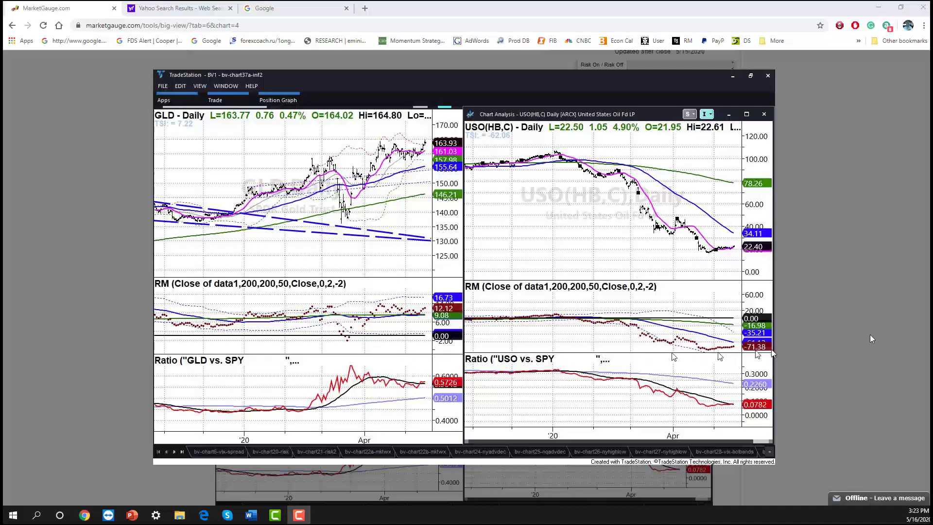
- On the weekly GLD/USO chart, mark GLD's strengthening RM with two blue arrows
scroll(down, 3)
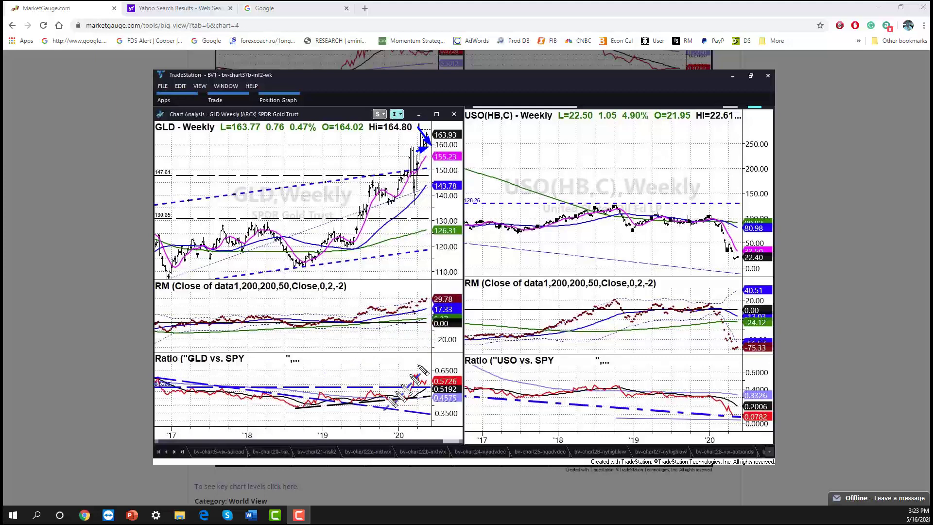
drag(152, 295, 271, 297)
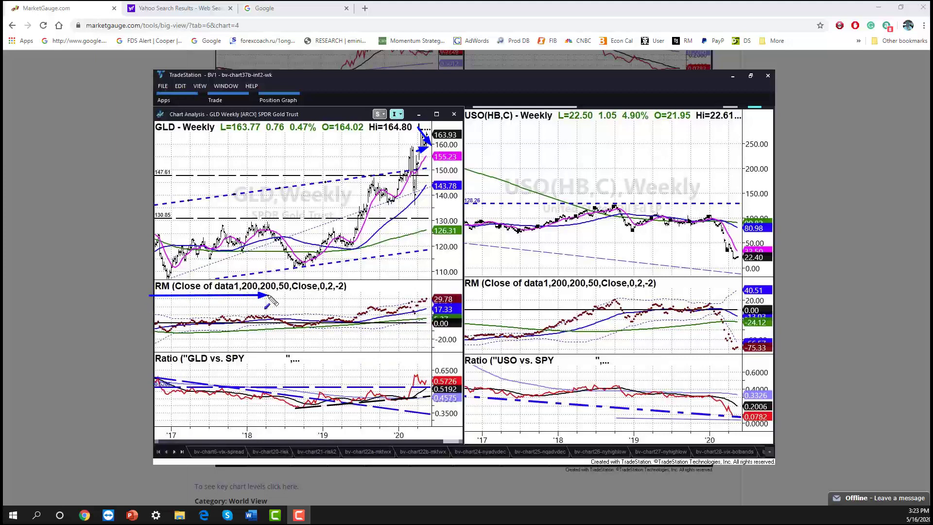
mouse_move(366, 366)
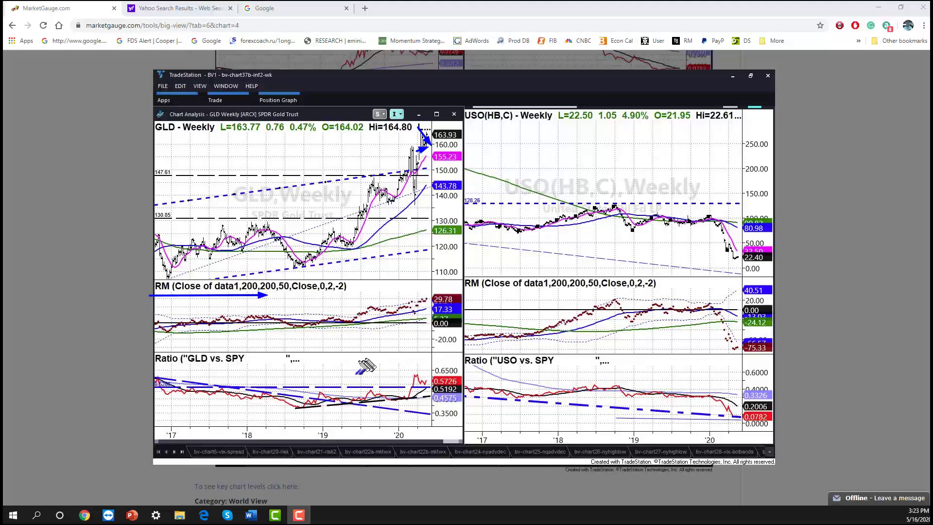
drag(363, 372, 434, 294)
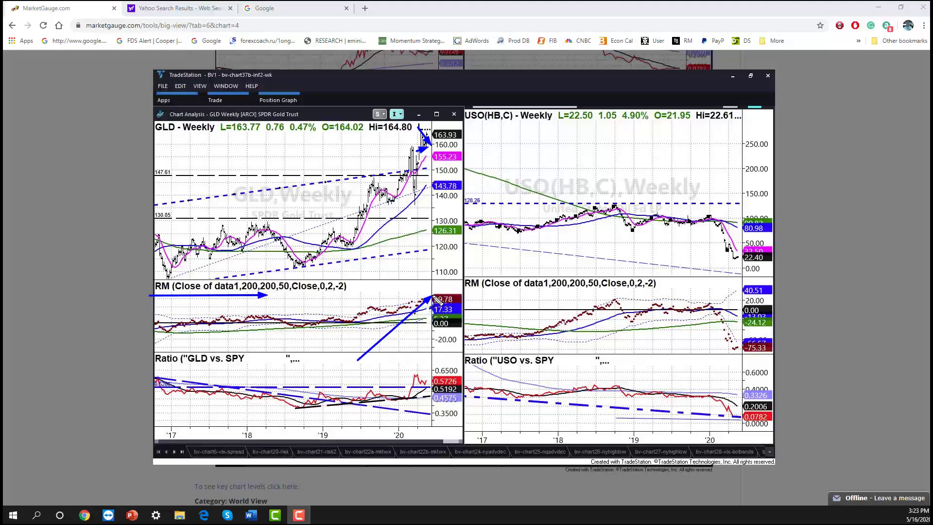